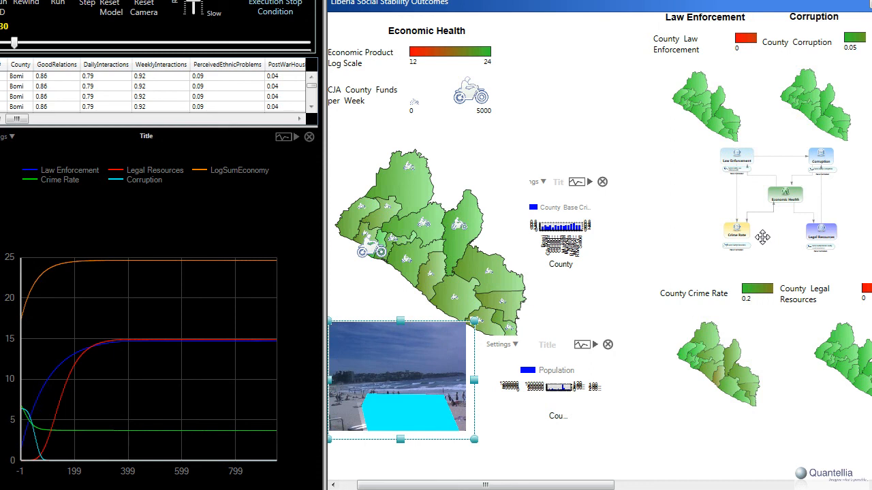
pyautogui.moveTo(770, 267)
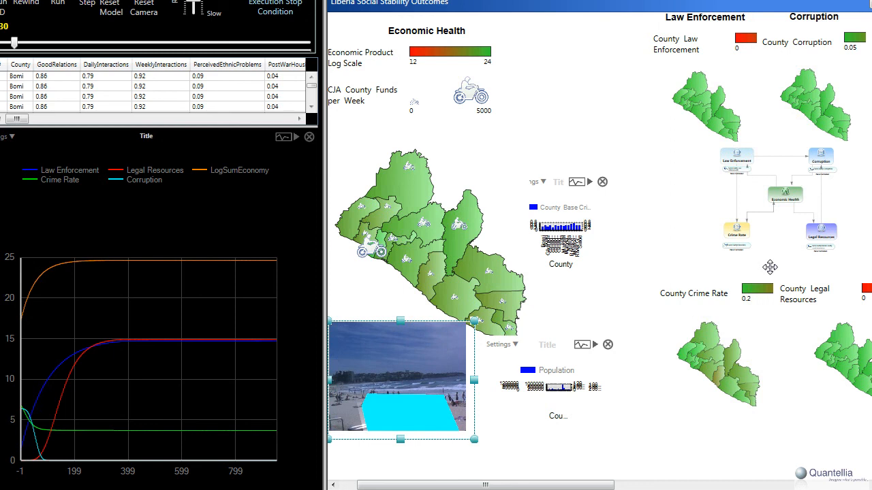